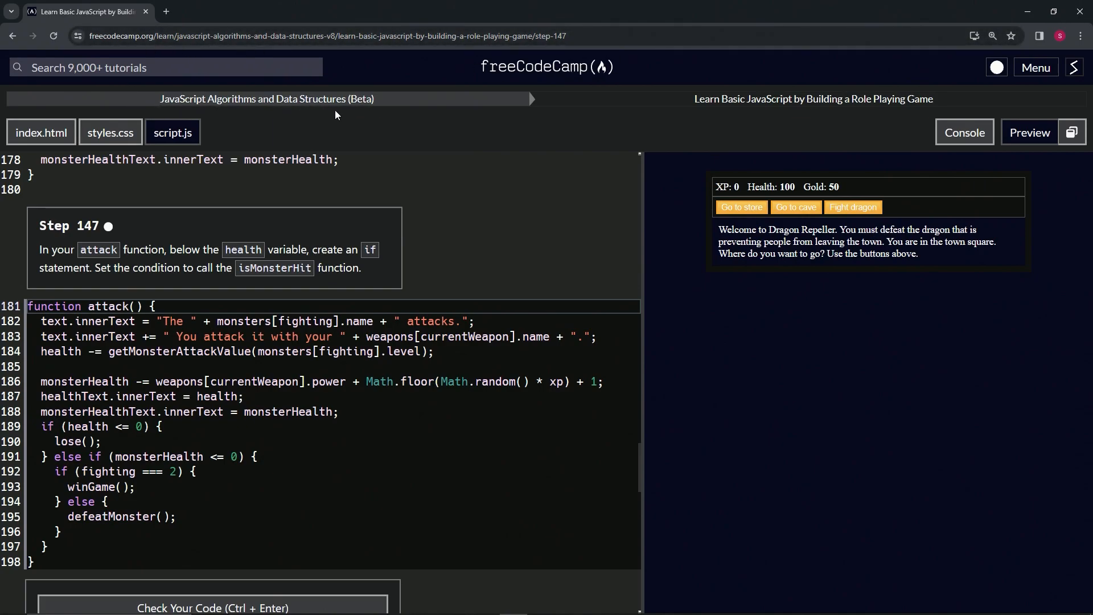
mouse_move(793, 117)
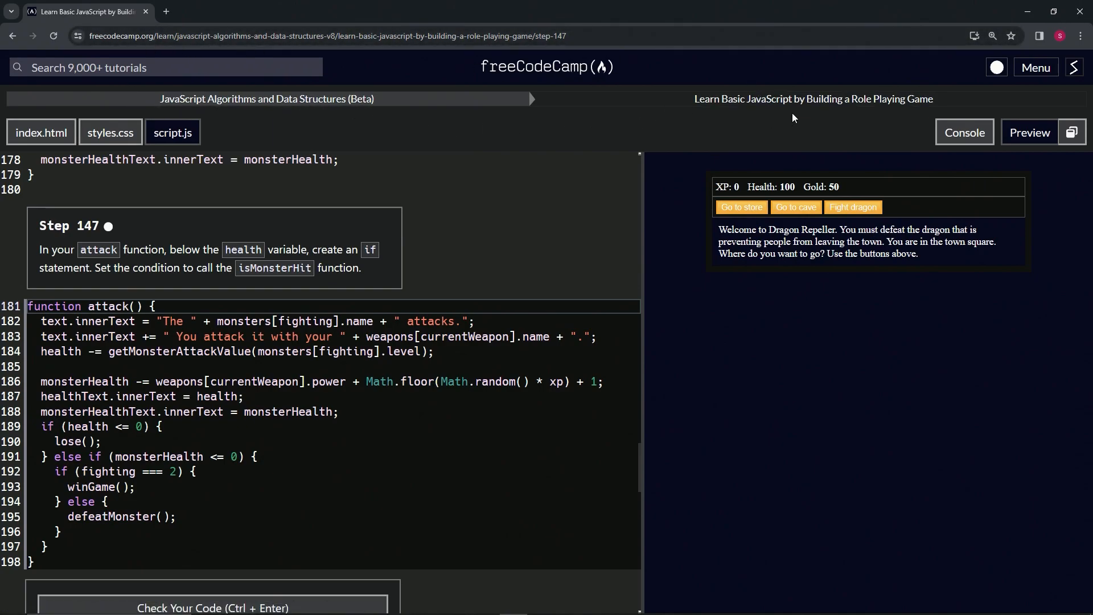
mouse_move(32, 243)
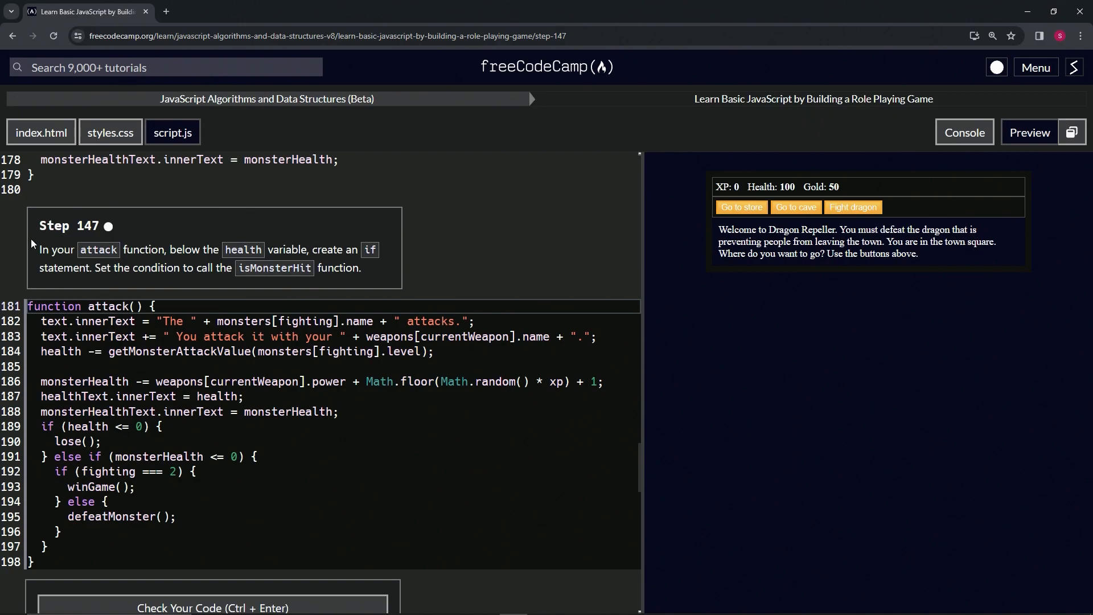
mouse_move(109, 237)
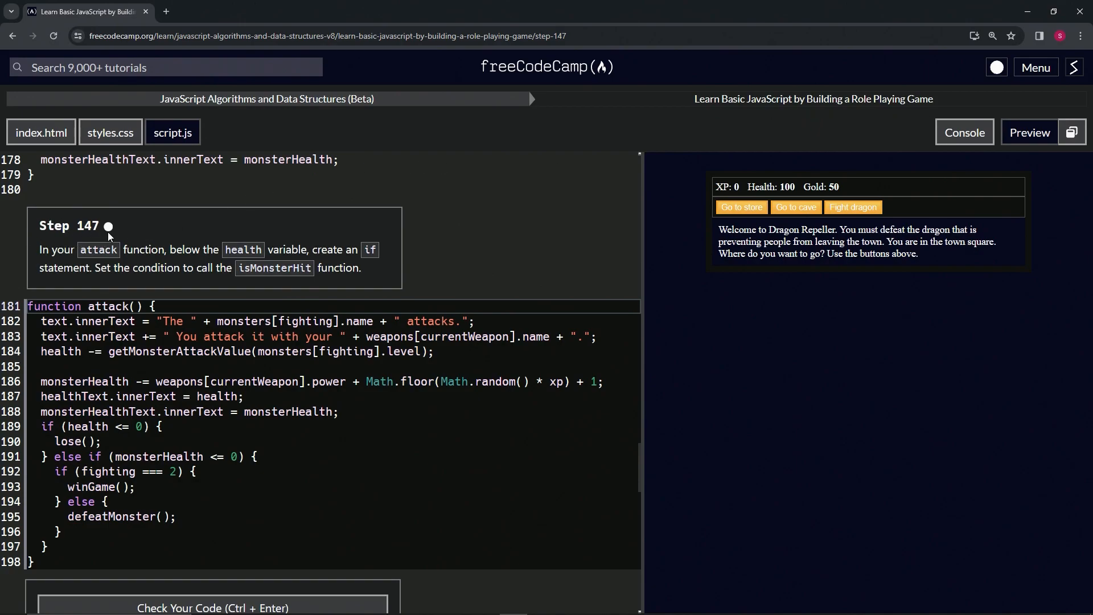
mouse_move(74, 251)
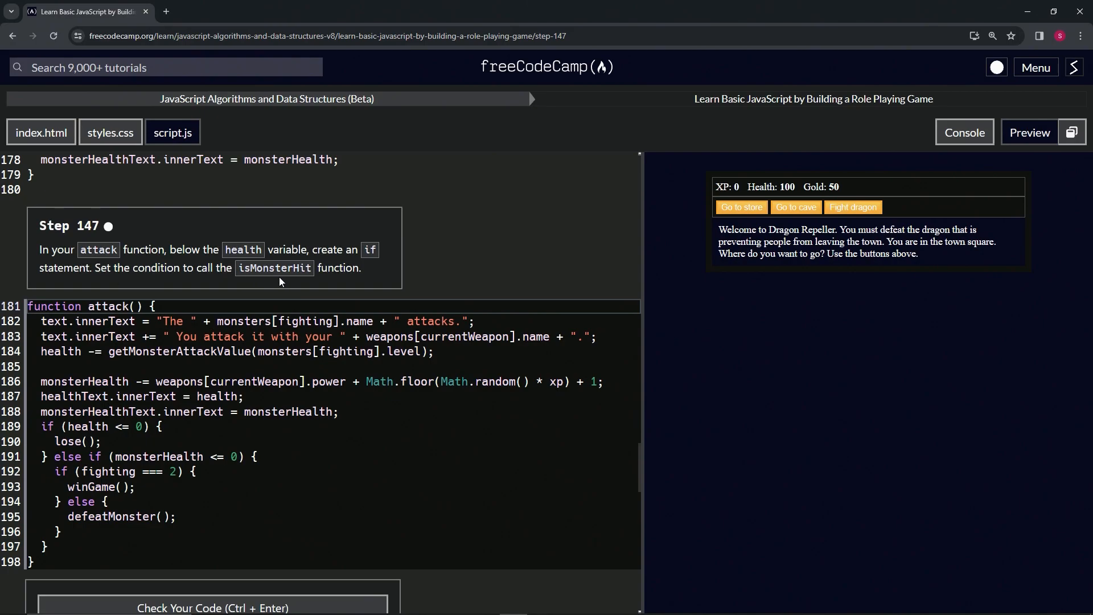
mouse_move(287, 267)
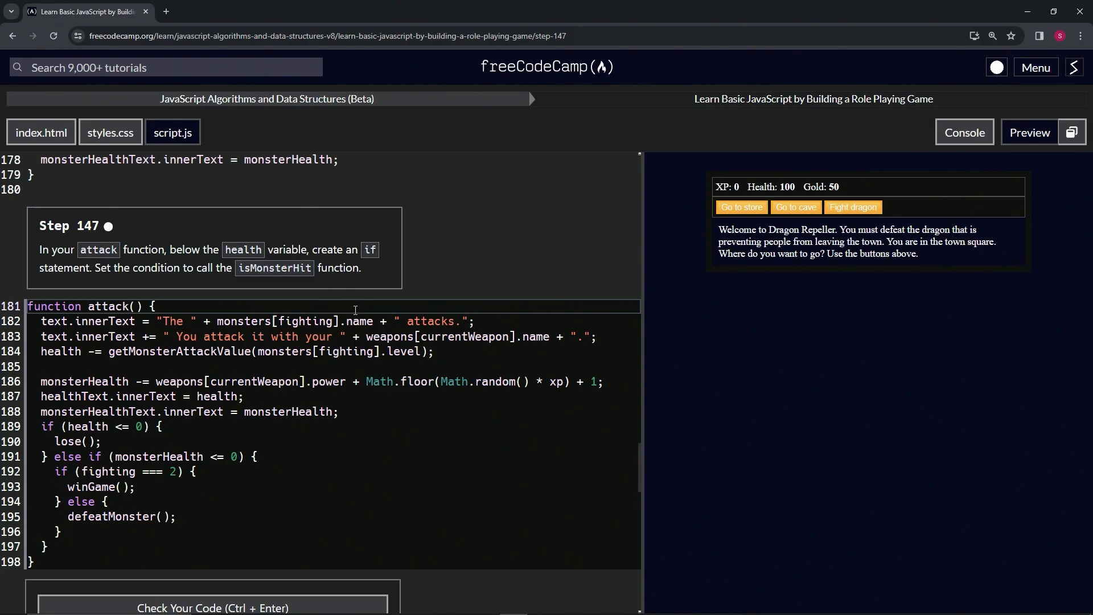
Add an empty `if (isMonsterHit()) {}` block below the health line in attack().
scroll("down", 3)
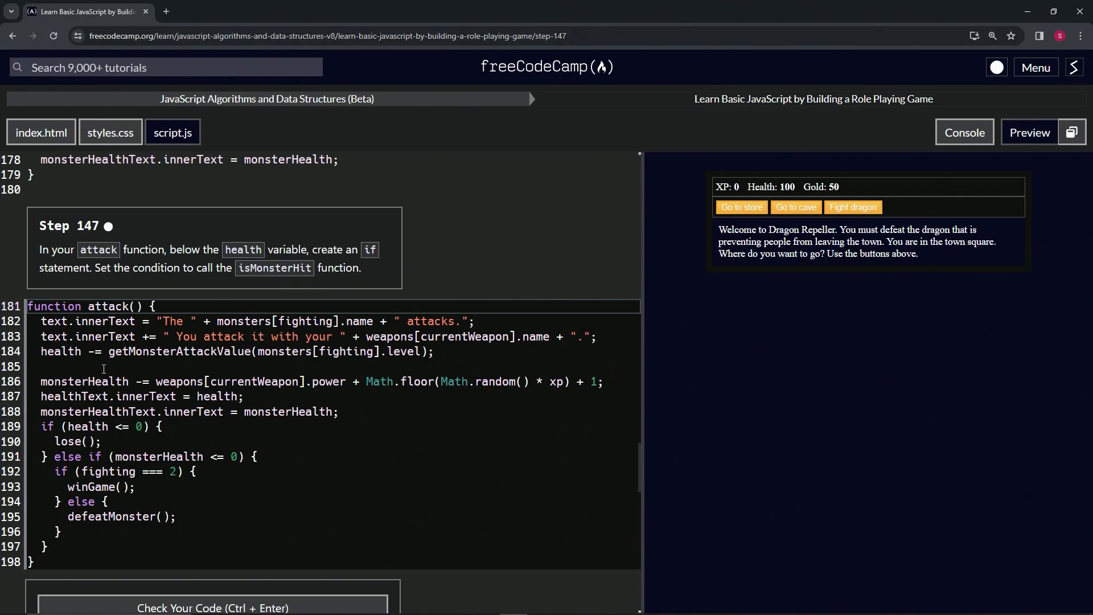
type("if")
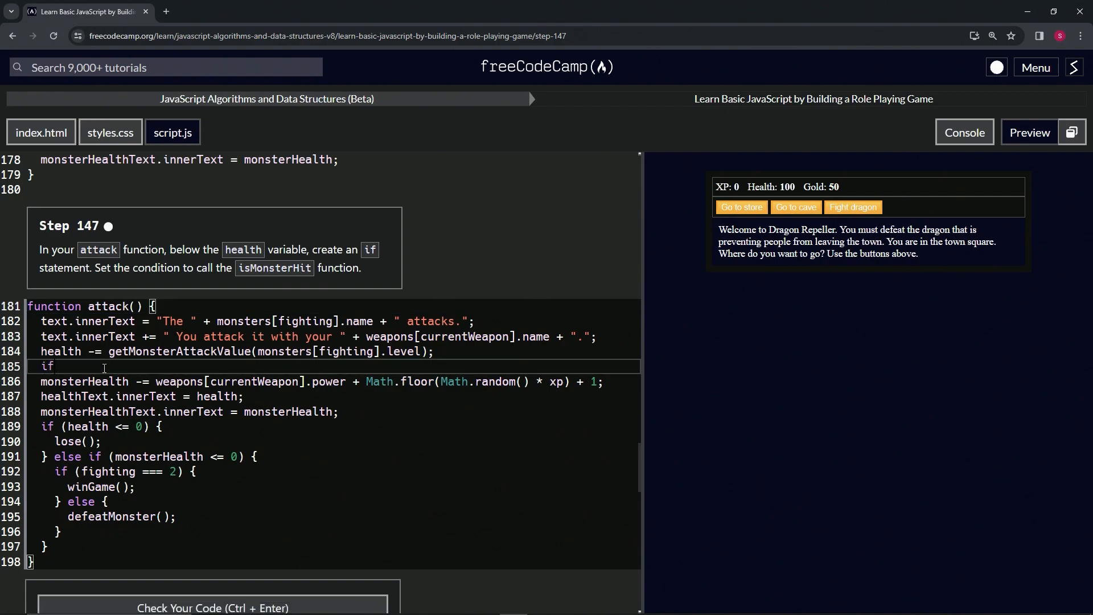
type("(i)")
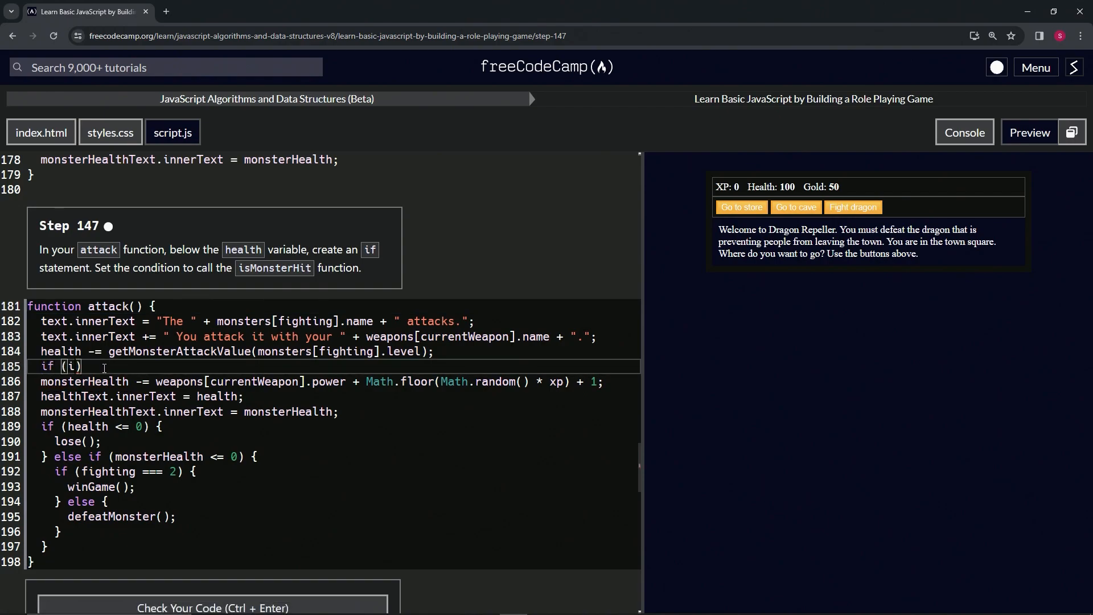
type("sMonsterHit(")
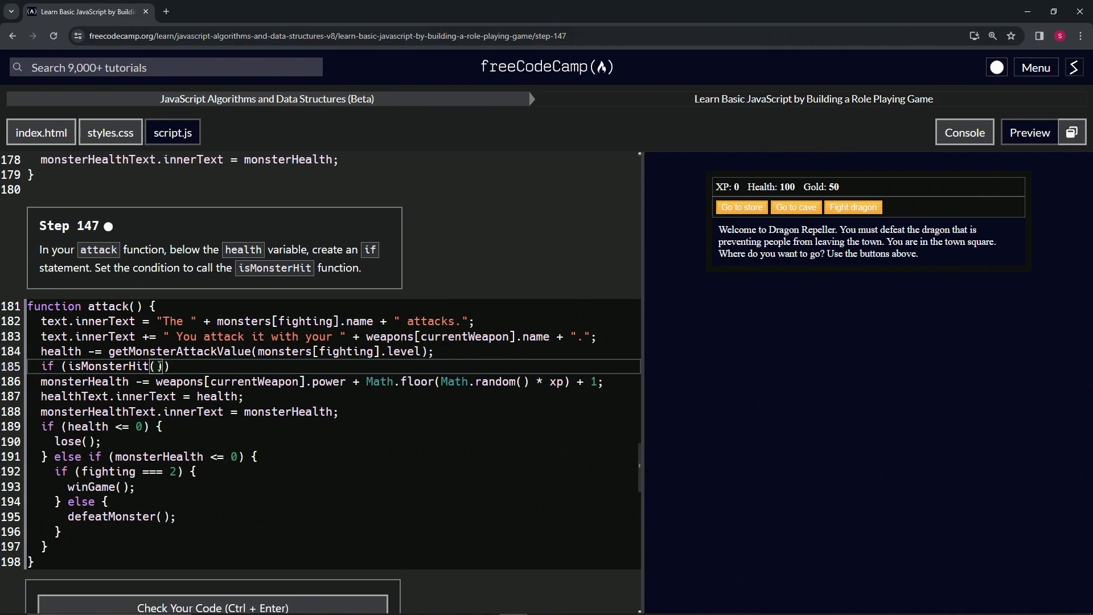
type("{}")
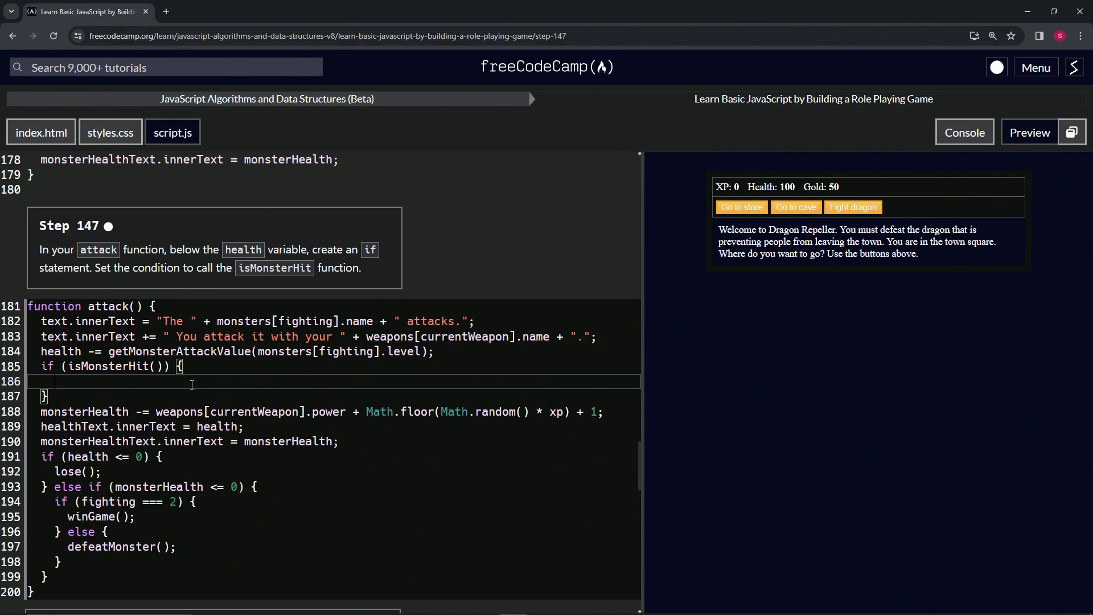
mouse_move(289, 396)
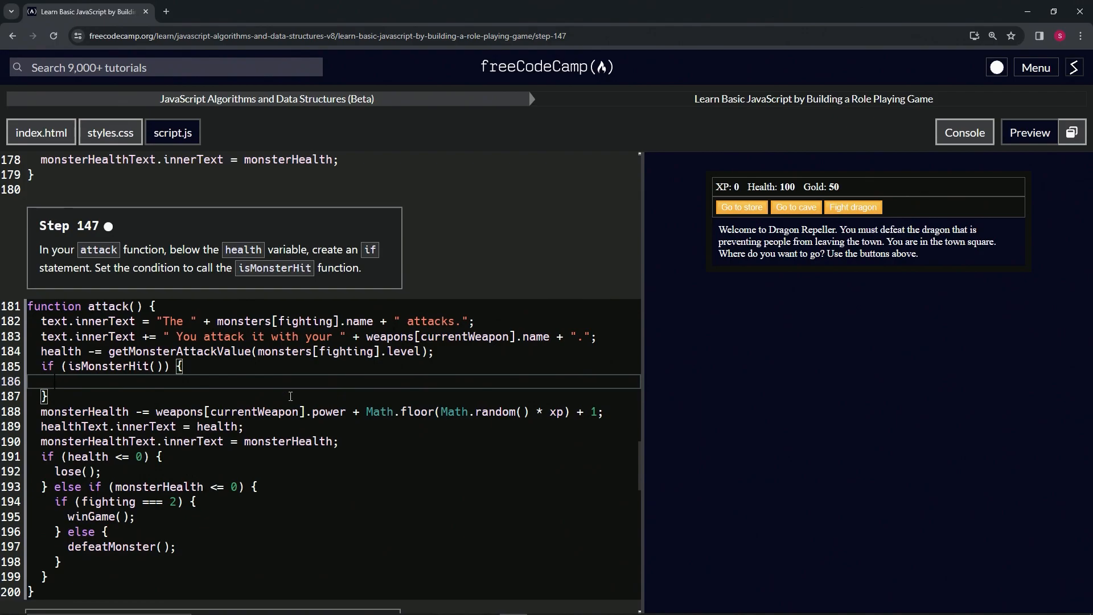
Run the tests on the if statement, submit Step 147, and advance to Step 148.
scroll("down", 3)
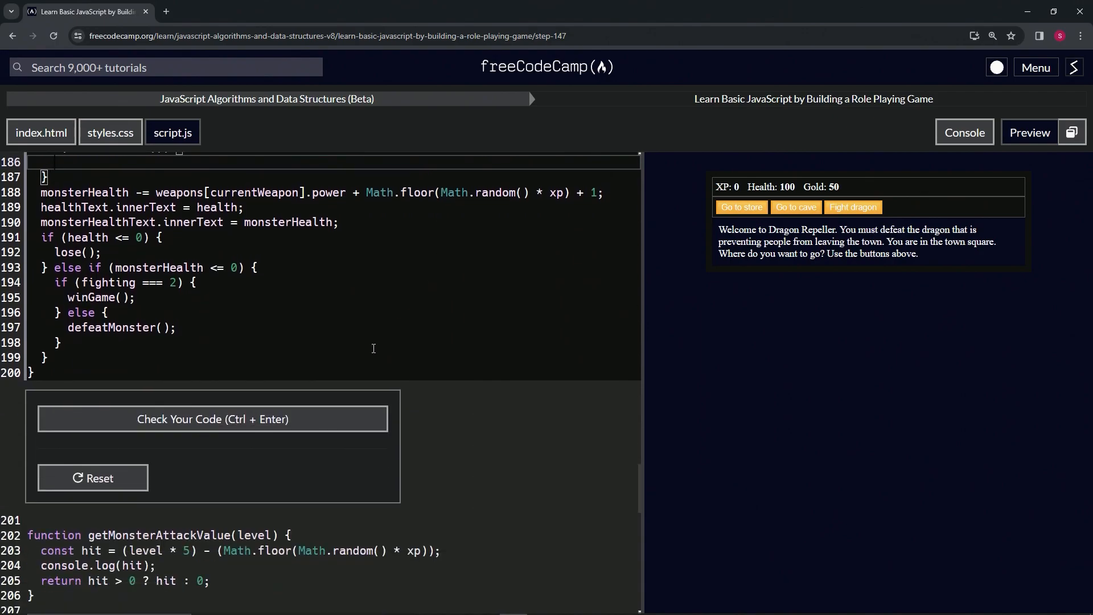
left_click(213, 418)
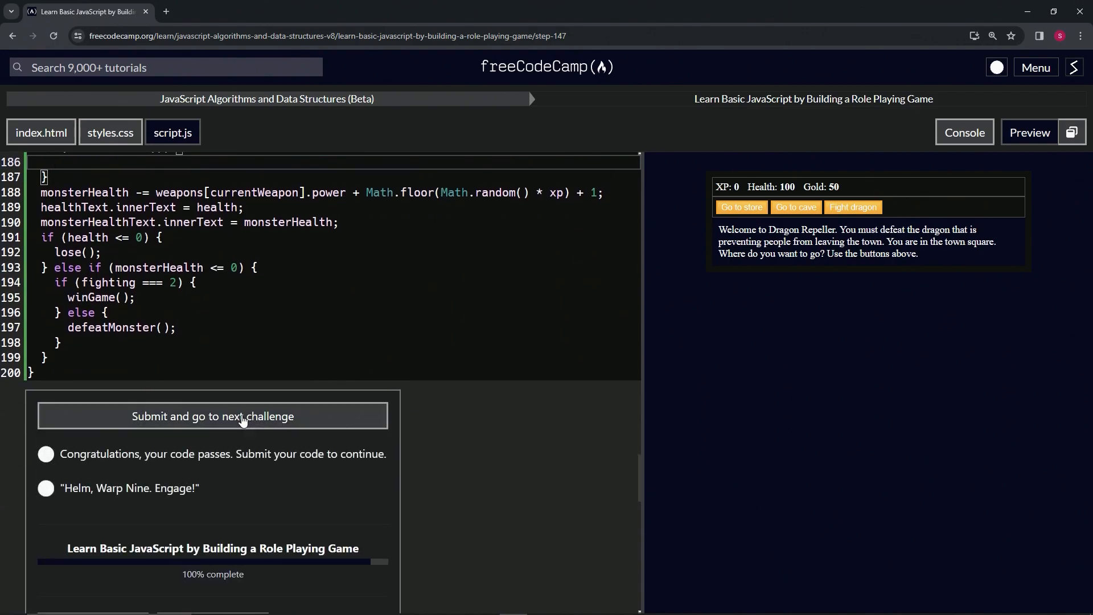
left_click(211, 415)
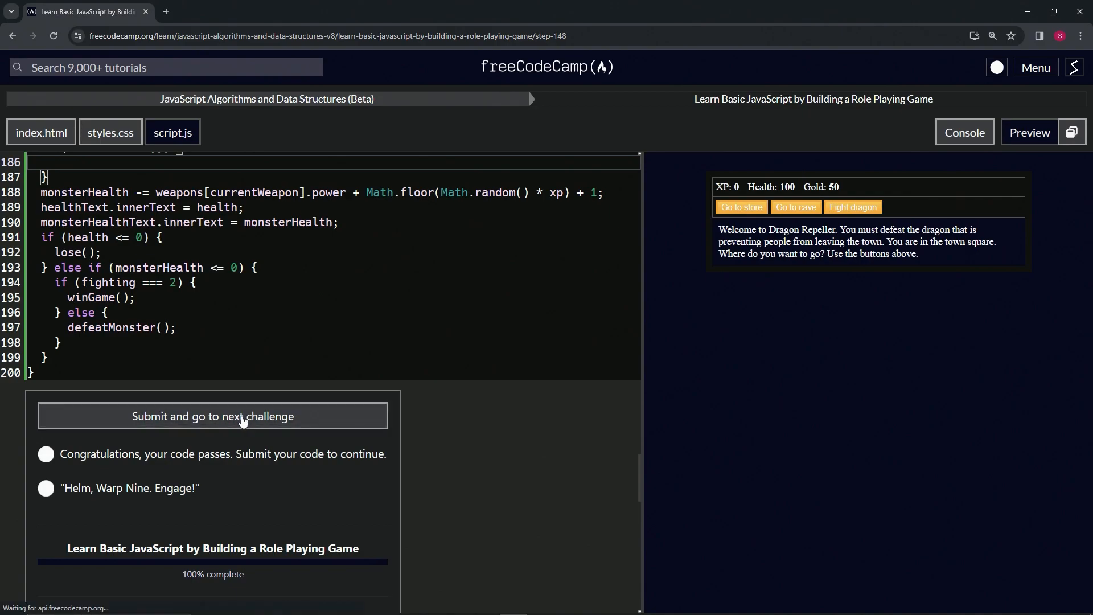
left_click(212, 416)
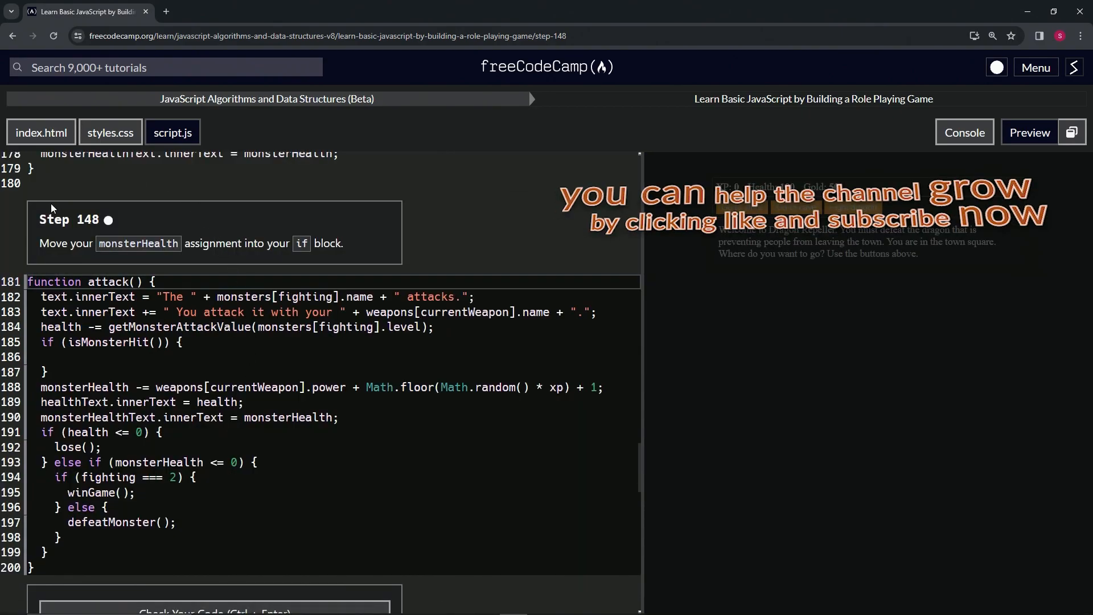